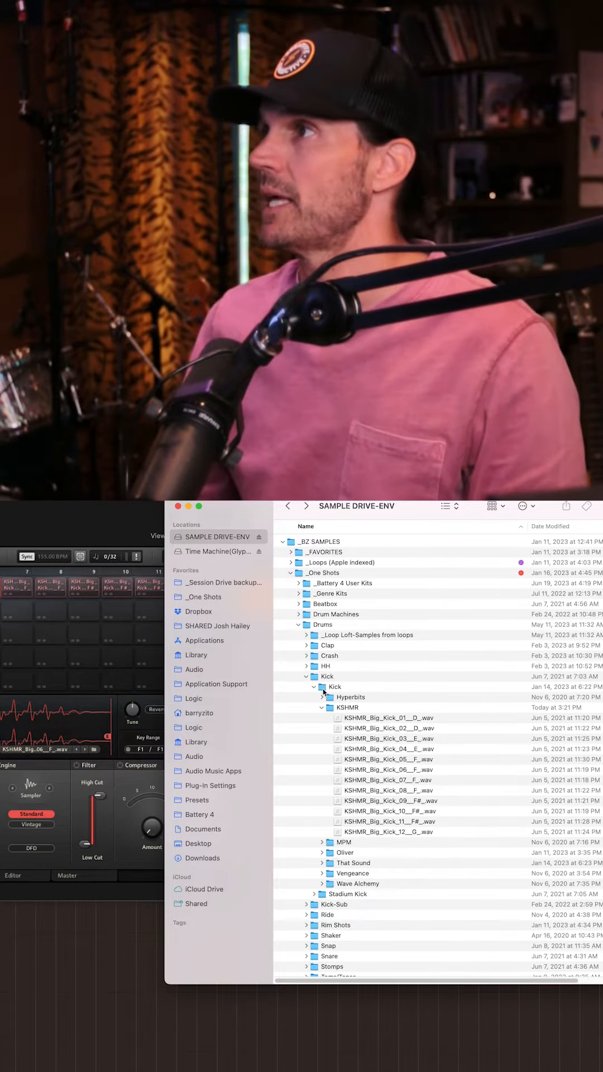
Bring up the kit file commands from Battery 4's main menu
left_click(168, 572)
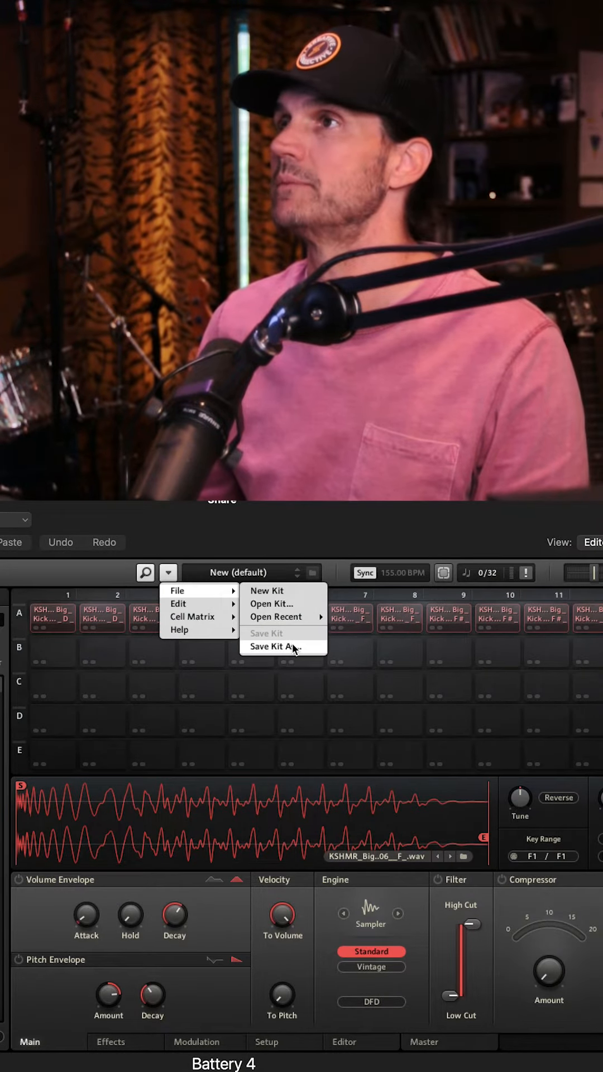
Start Save Kit As and browse into Drums > Kick > KSHMR as the location
left_click(276, 646)
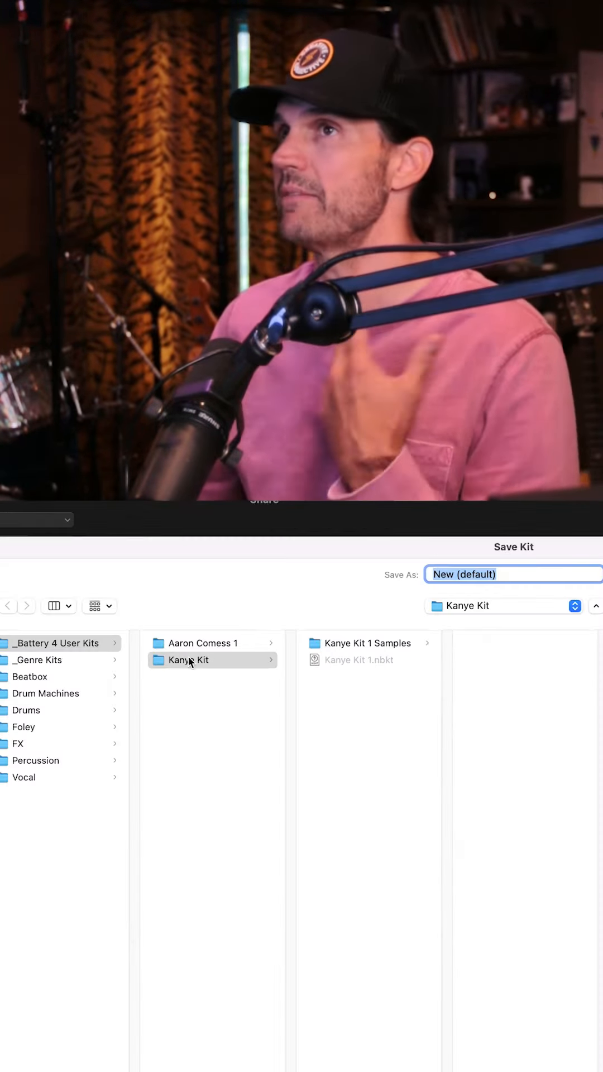
left_click(27, 710)
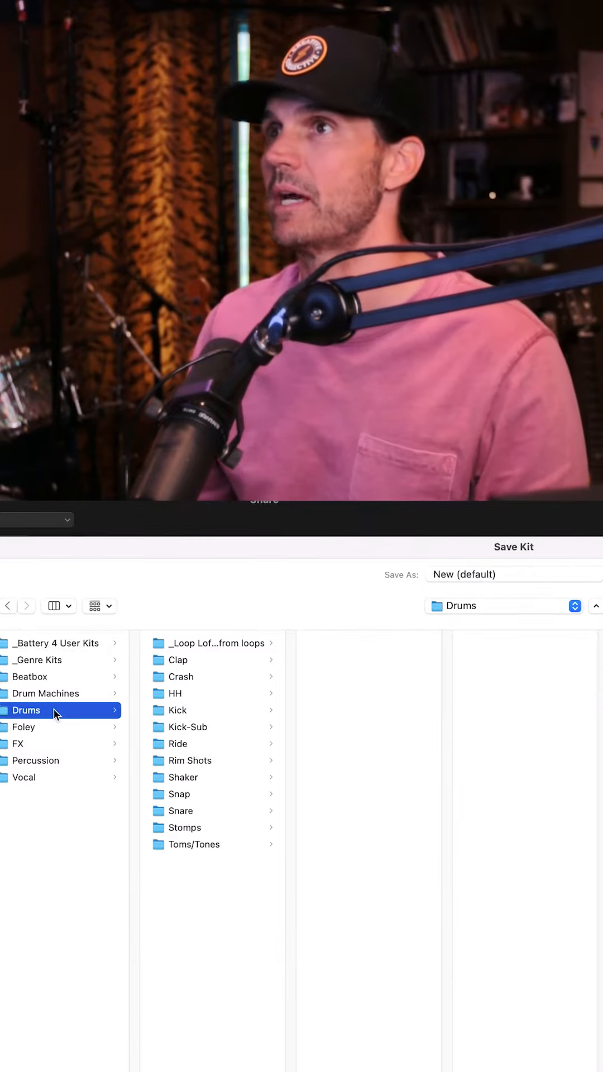
left_click(177, 710)
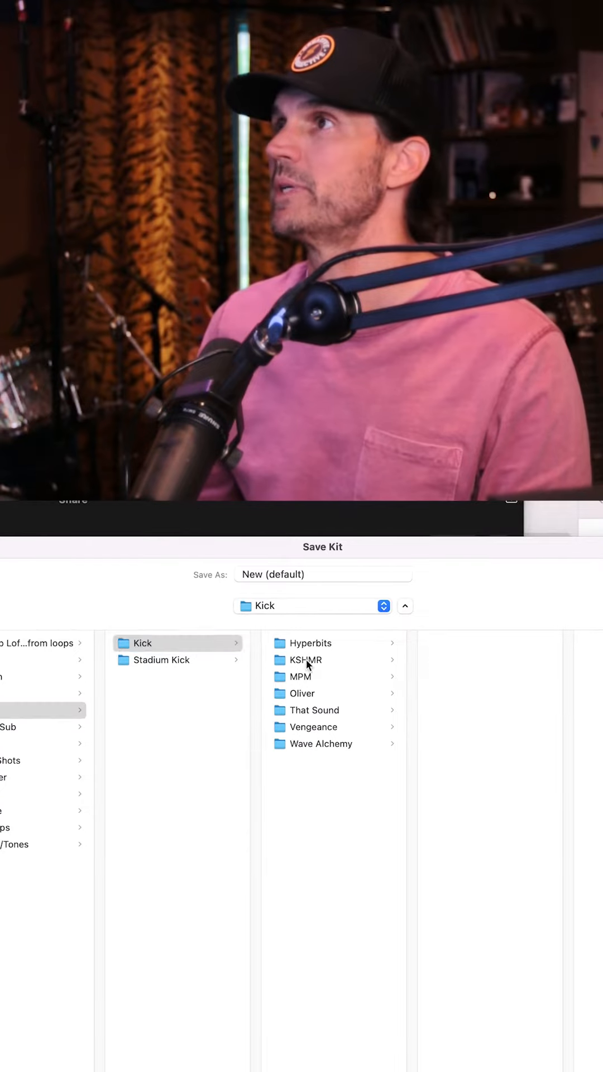
left_click(306, 661)
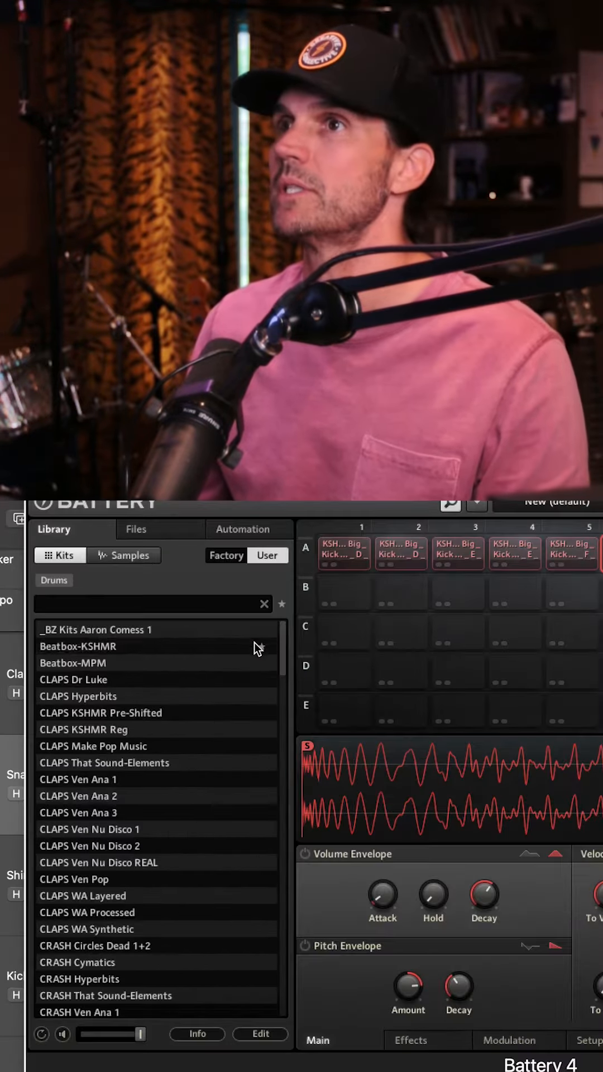
Scroll the User Kits list down to the KICK kits and reopen the kit file commands
left_click_drag(276, 650, 283, 783)
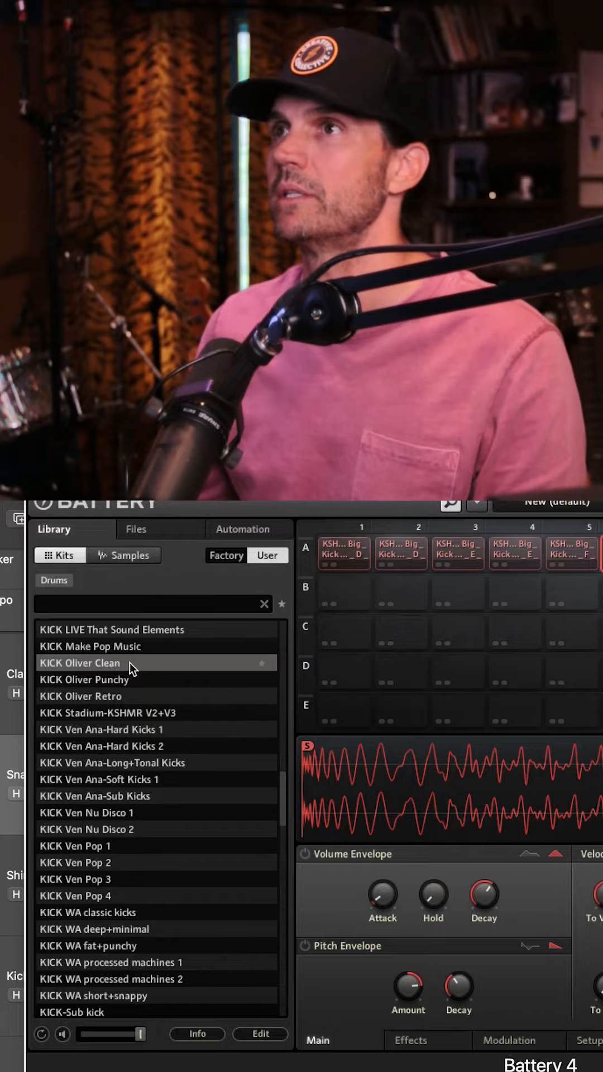
left_click(175, 558)
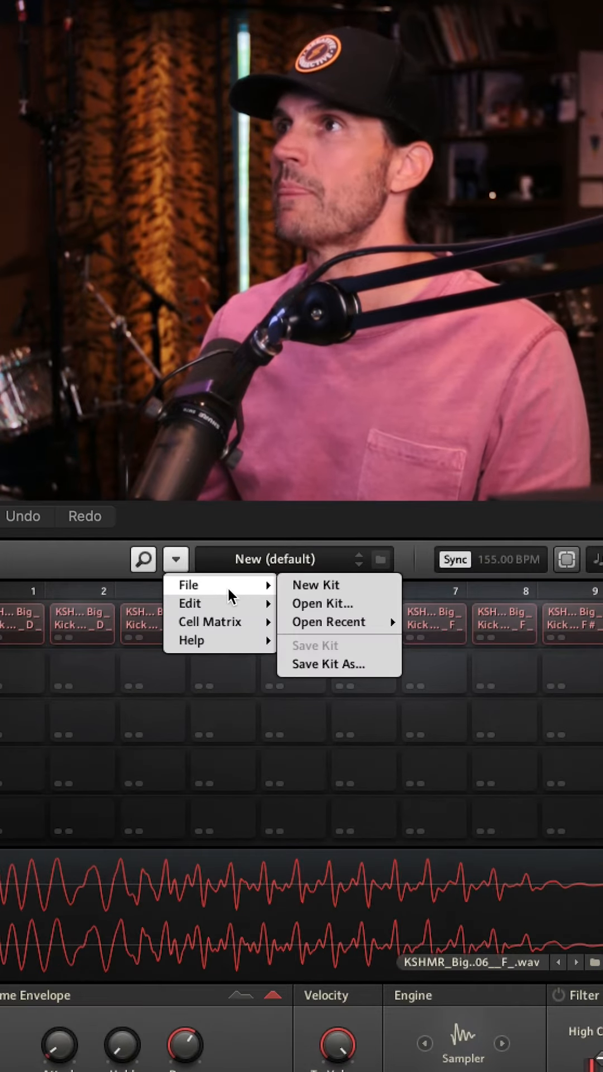
Start Save Kit As in the KSHMR kick folder and name the kit 'KICK KSHMR'
left_click(328, 663)
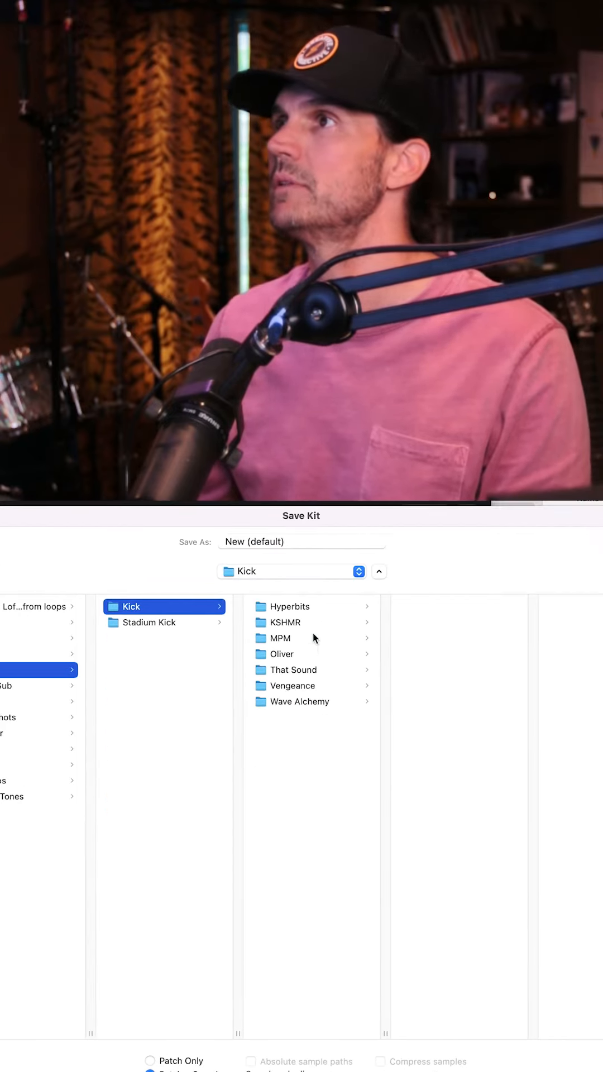
left_click(287, 622)
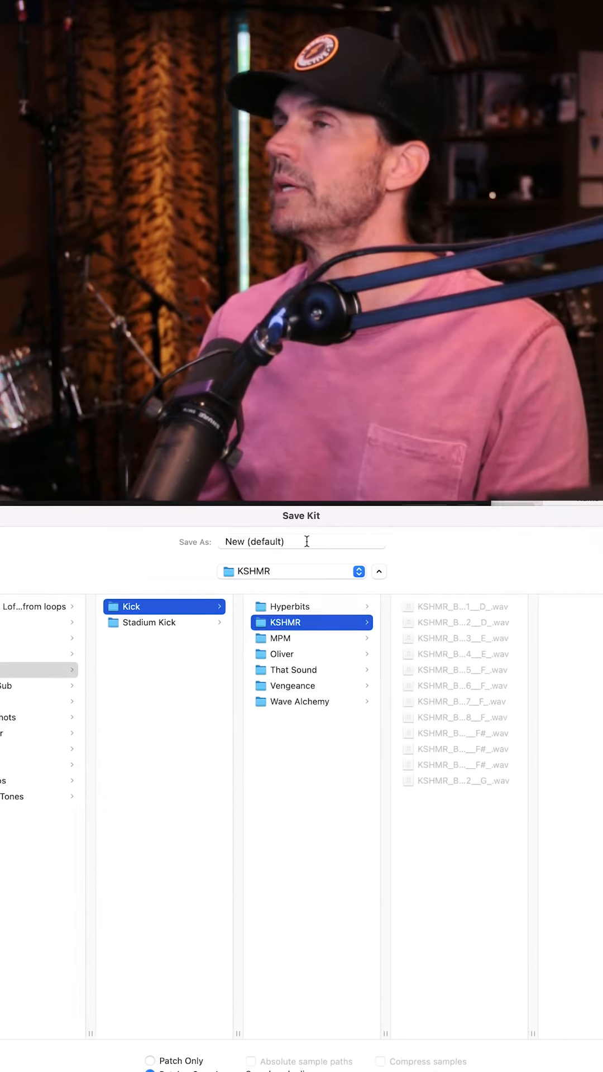
type("KICK")
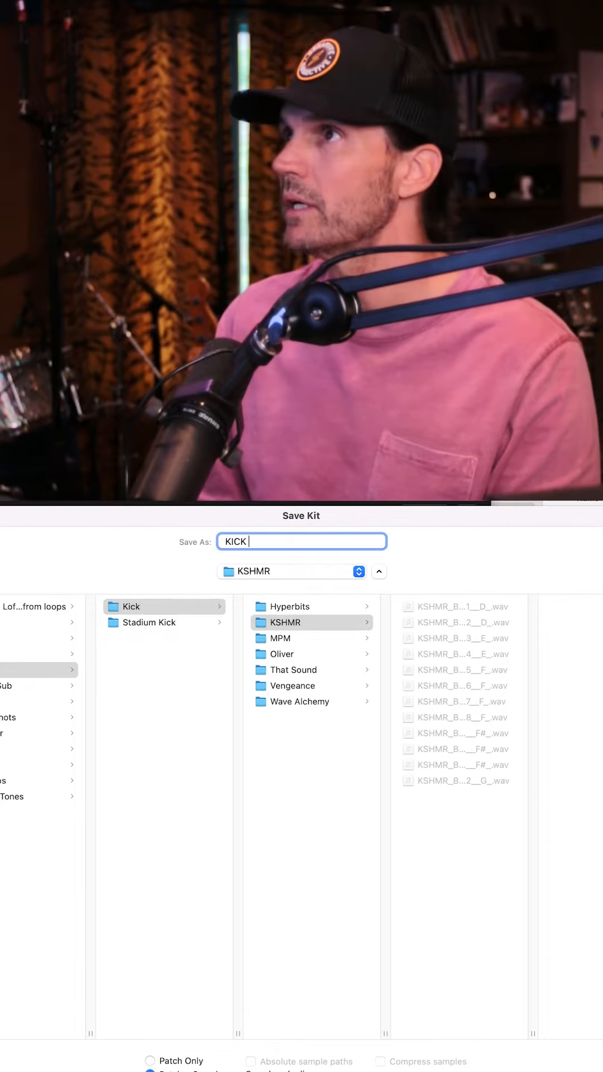
type("KSHMR")
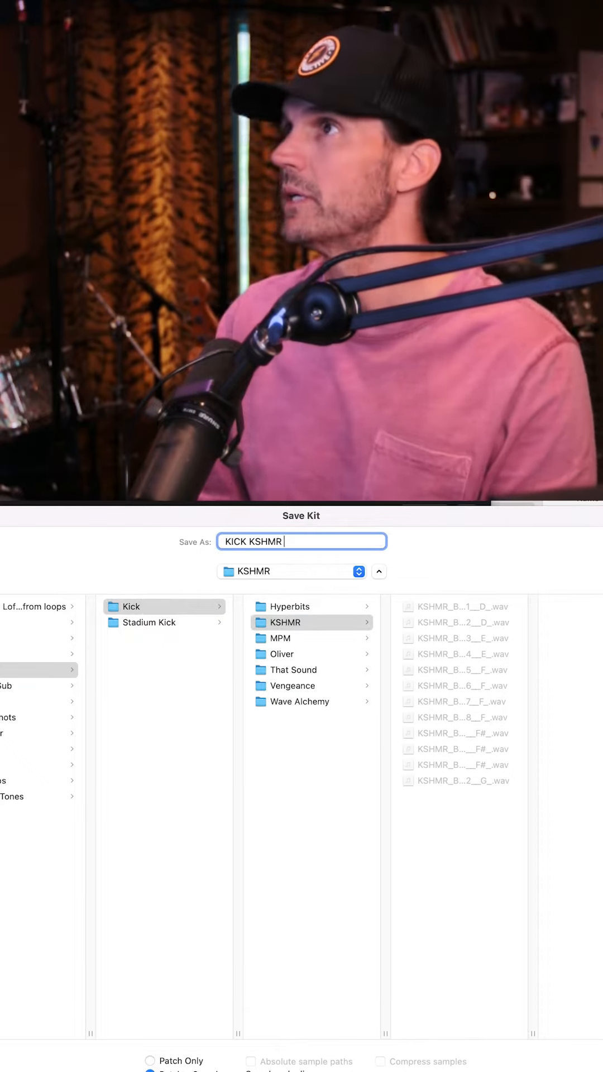